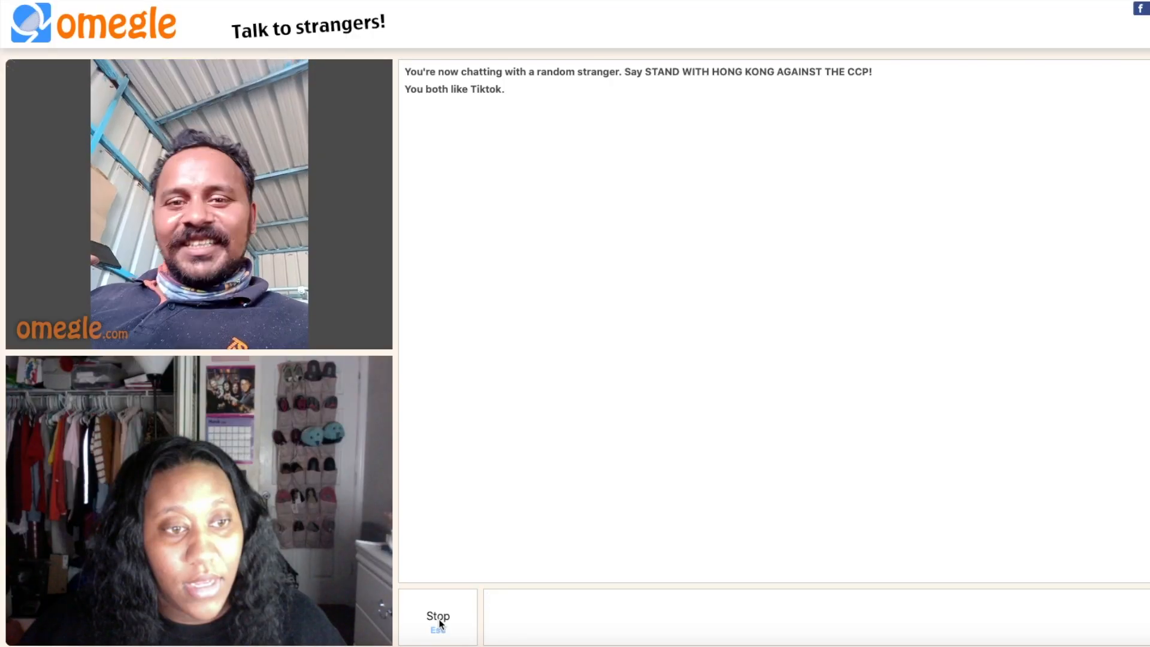
# Leave the smiling man's chat and connect to a TikTok-matched stranger
pyautogui.click(437, 616)
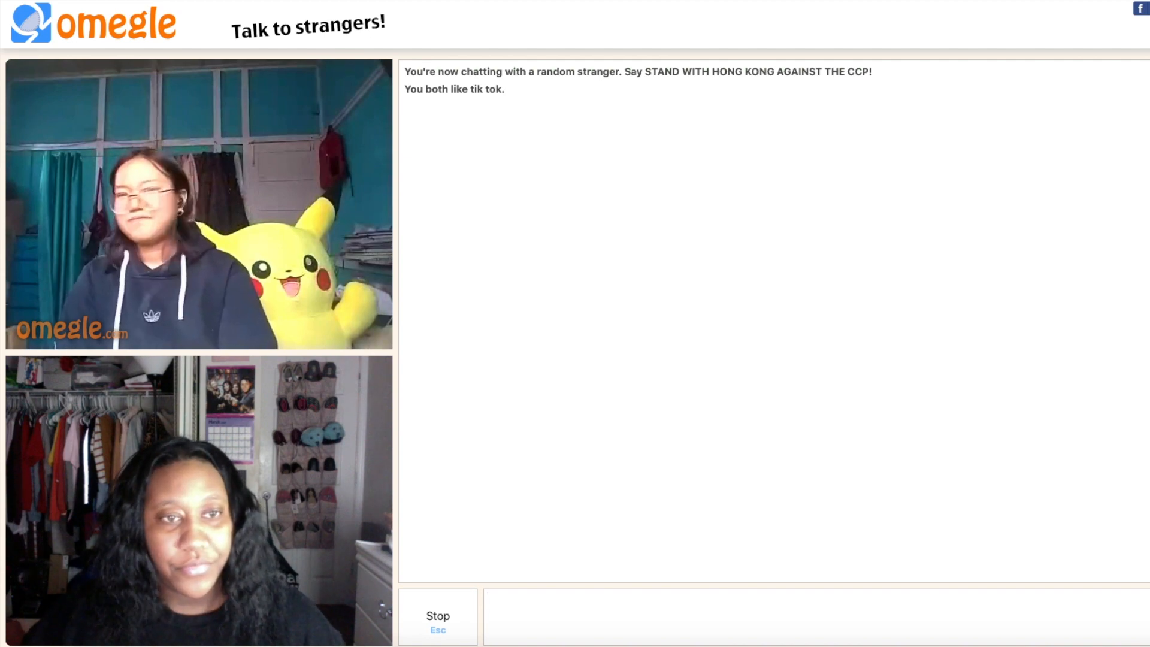
# Stop and confirm to skip the Pikachu-plush stranger for the next match
pyautogui.click(437, 615)
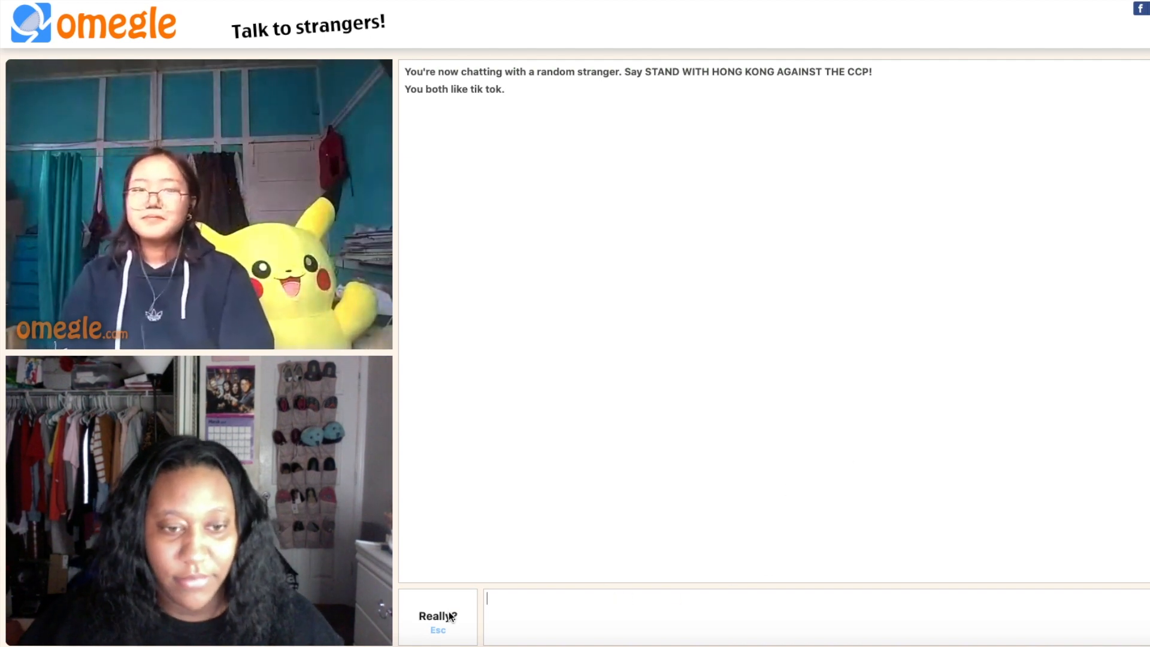
pyautogui.click(437, 616)
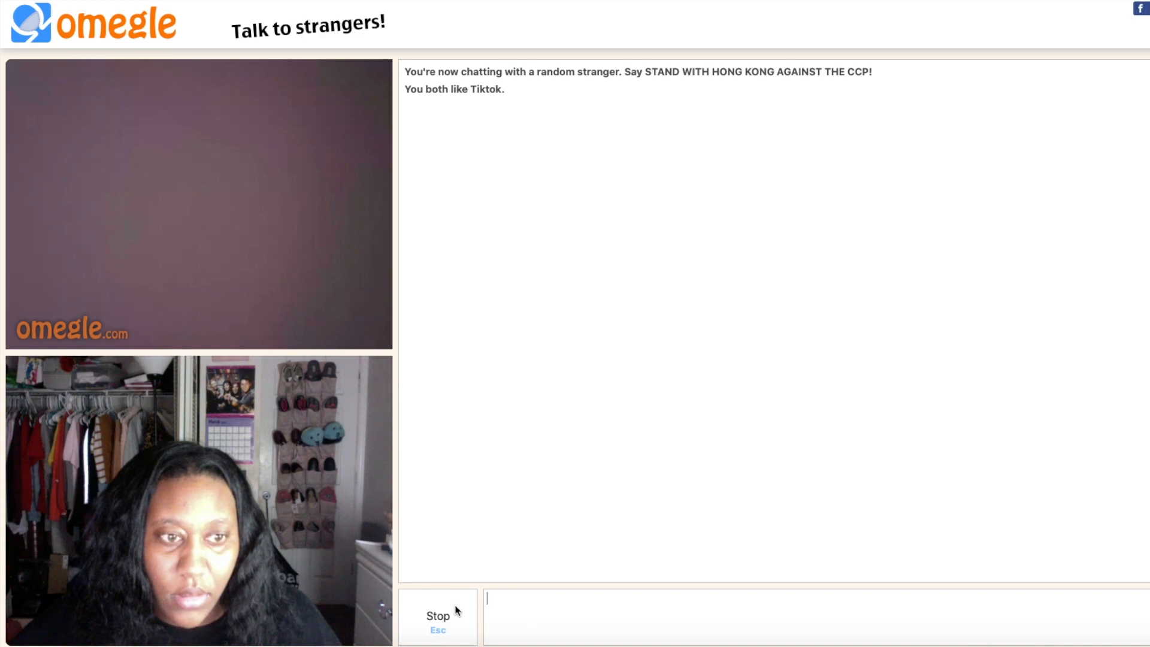
# Disconnect from the dim-video stranger and move on to the next match
pyautogui.click(438, 616)
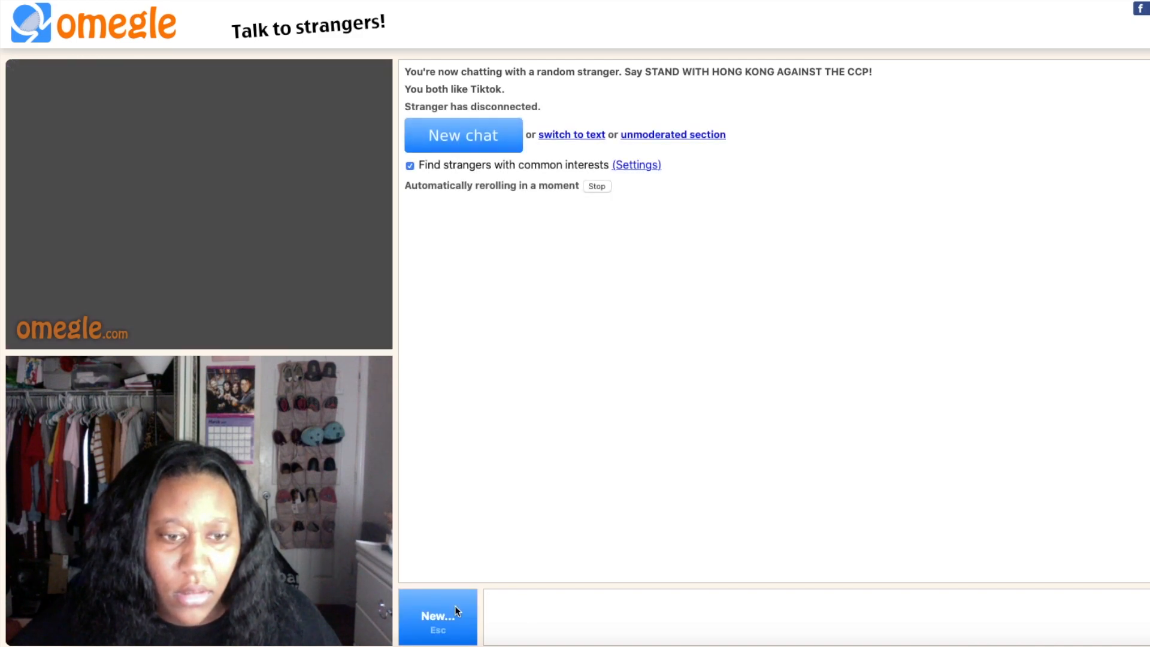
pyautogui.moveTo(868, 385)
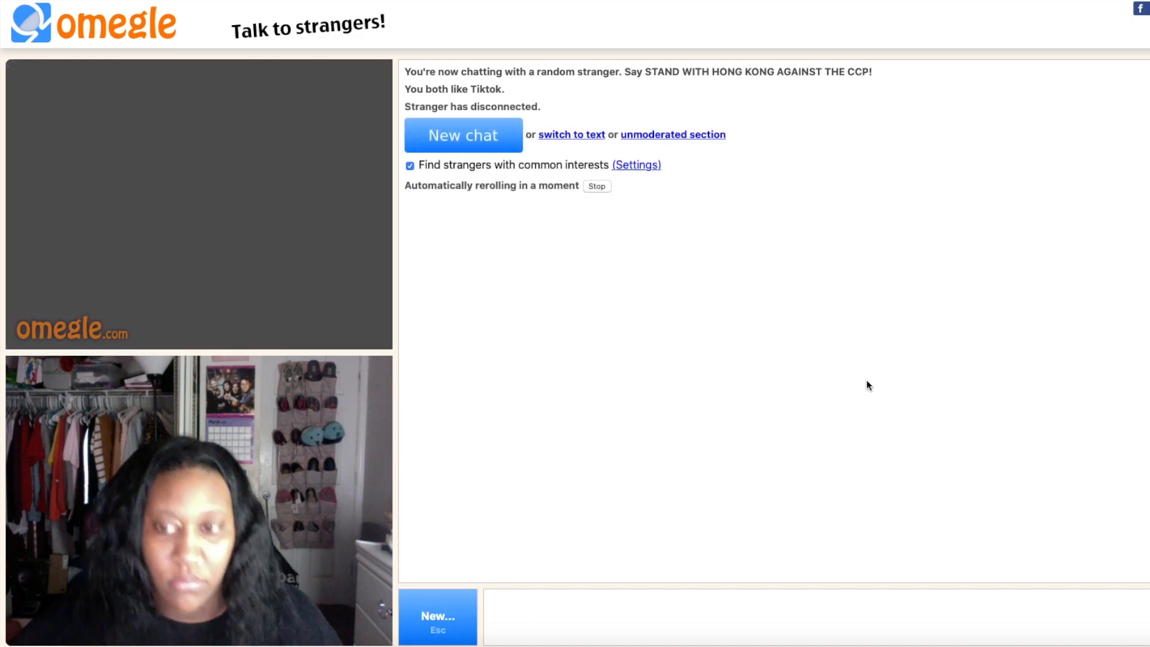
pyautogui.moveTo(859, 384)
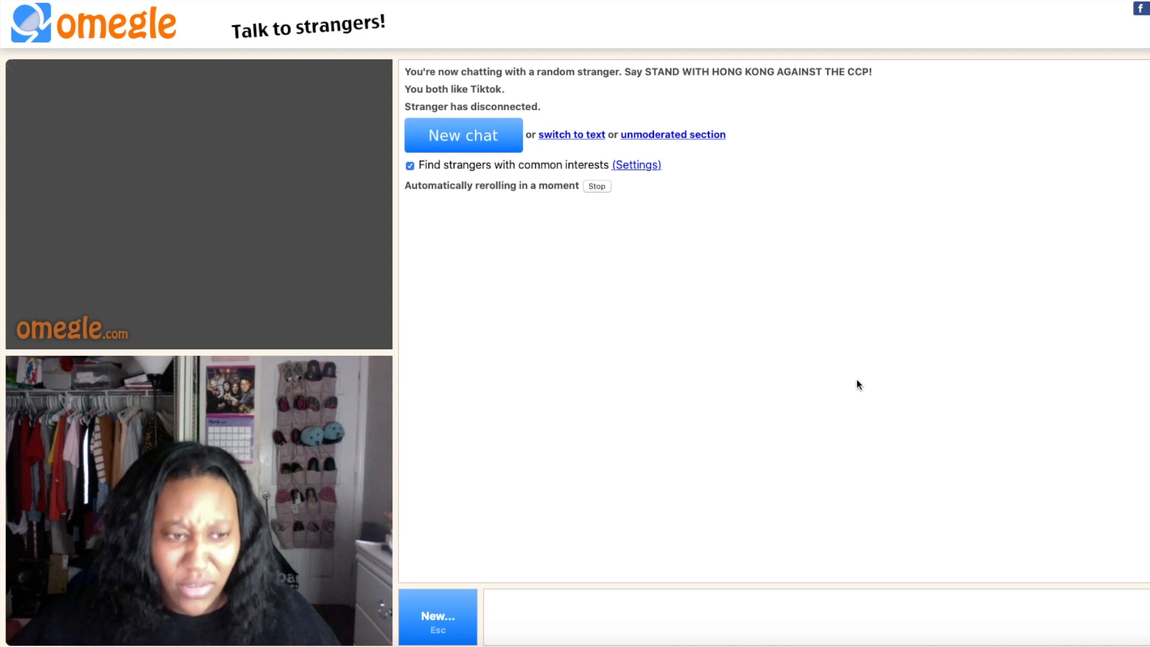
pyautogui.click(463, 134)
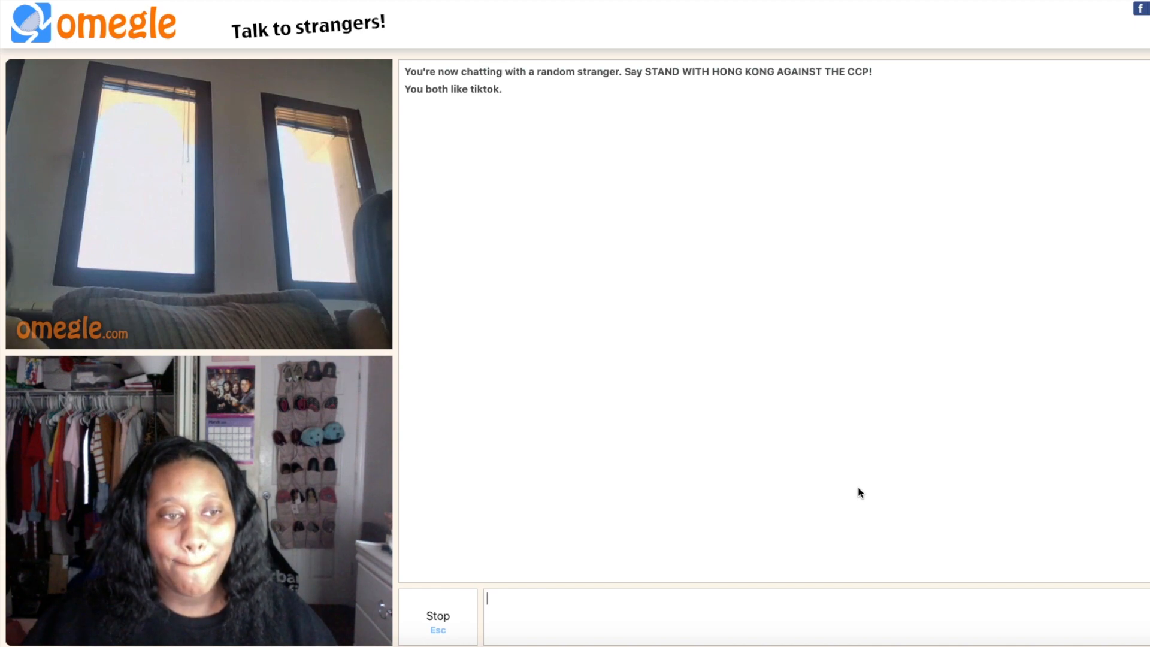
# Stop and confirm to skip the stranger by the windows
pyautogui.click(437, 615)
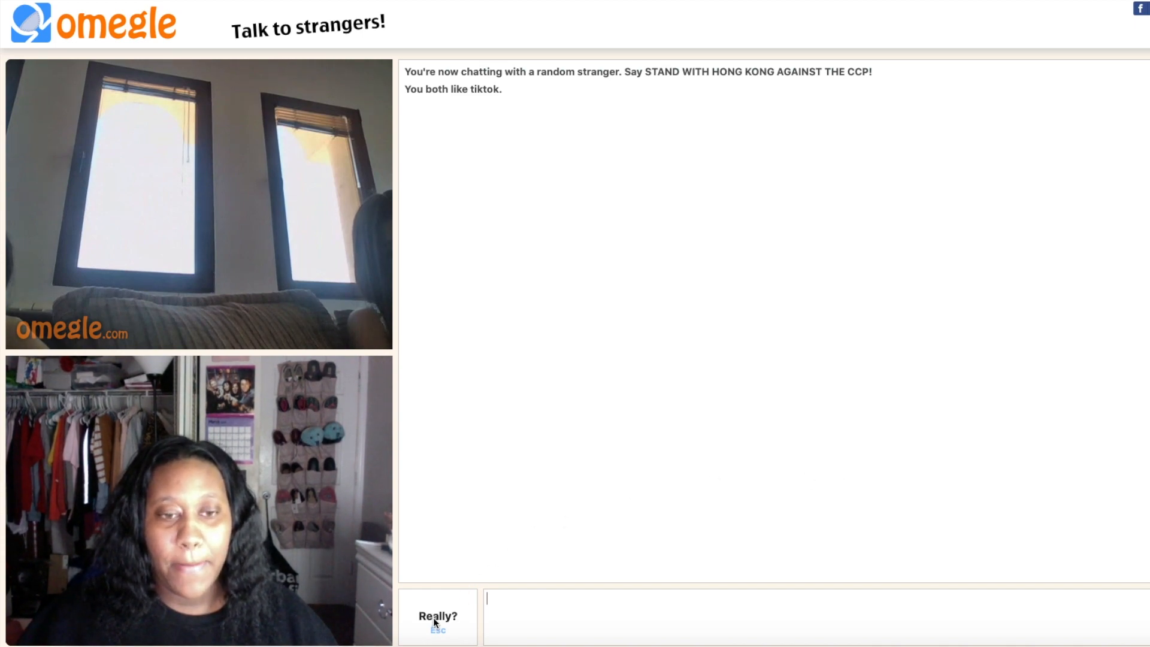
pyautogui.click(437, 617)
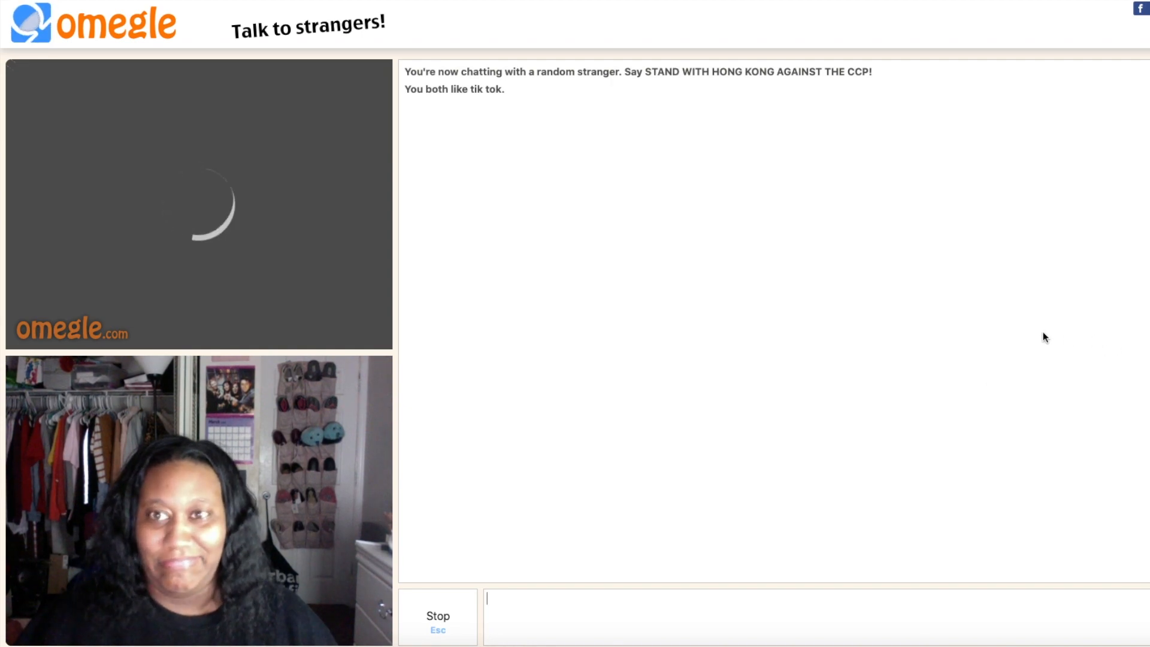